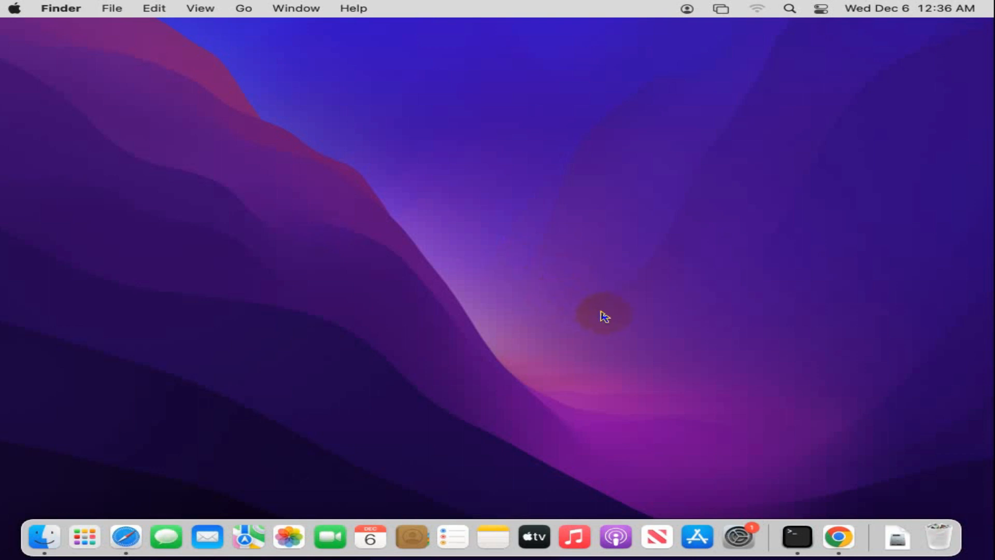
{"action": "mouse_move", "coordinate": [736, 536]}
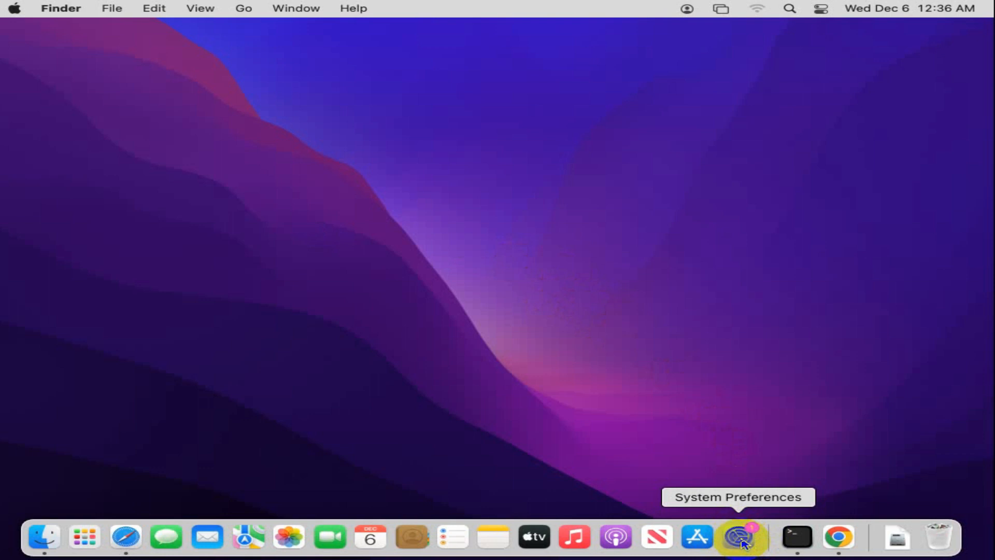
- Launch System Preferences from the Dock and go to the General pane
{"action": "left_click", "coordinate": [736, 535]}
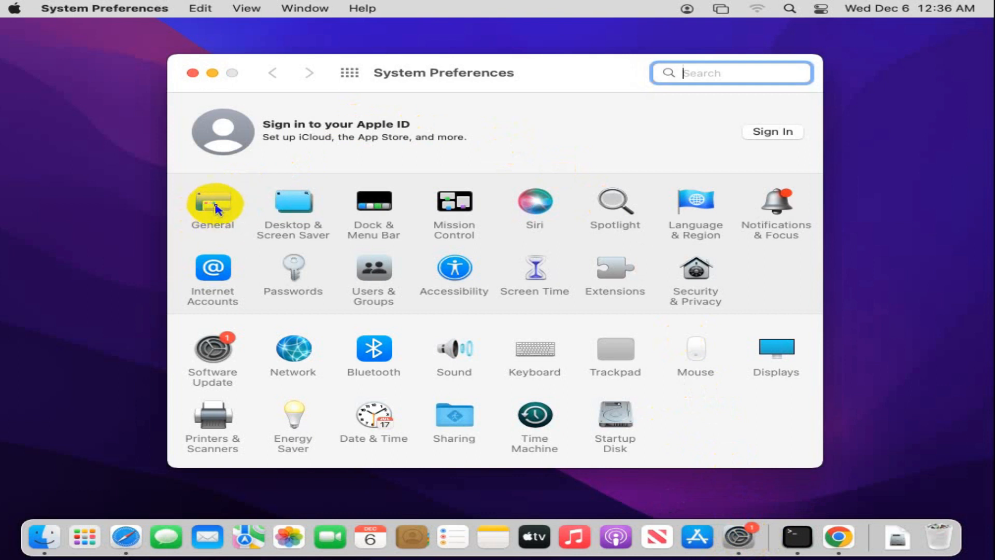
{"action": "left_click", "coordinate": [212, 203]}
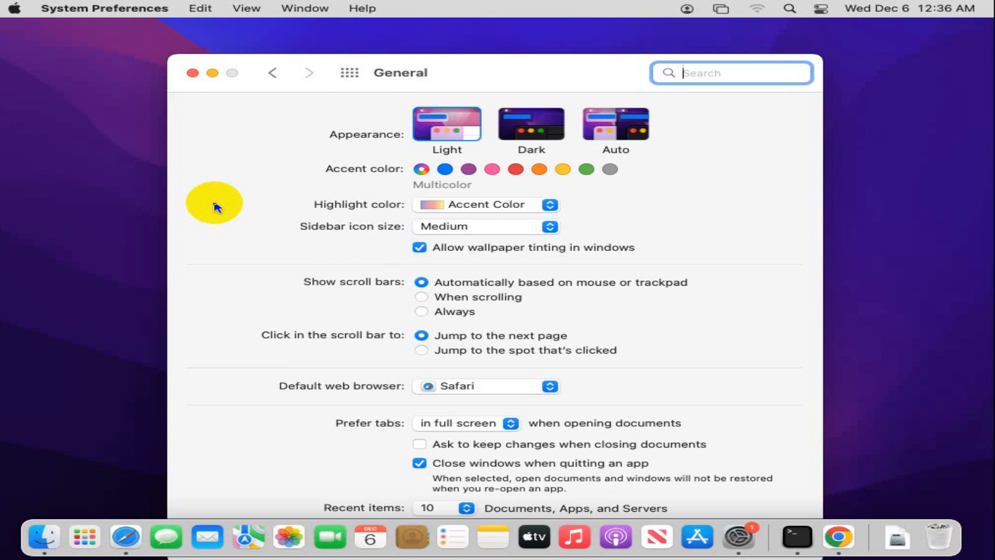
{"action": "mouse_move", "coordinate": [362, 369]}
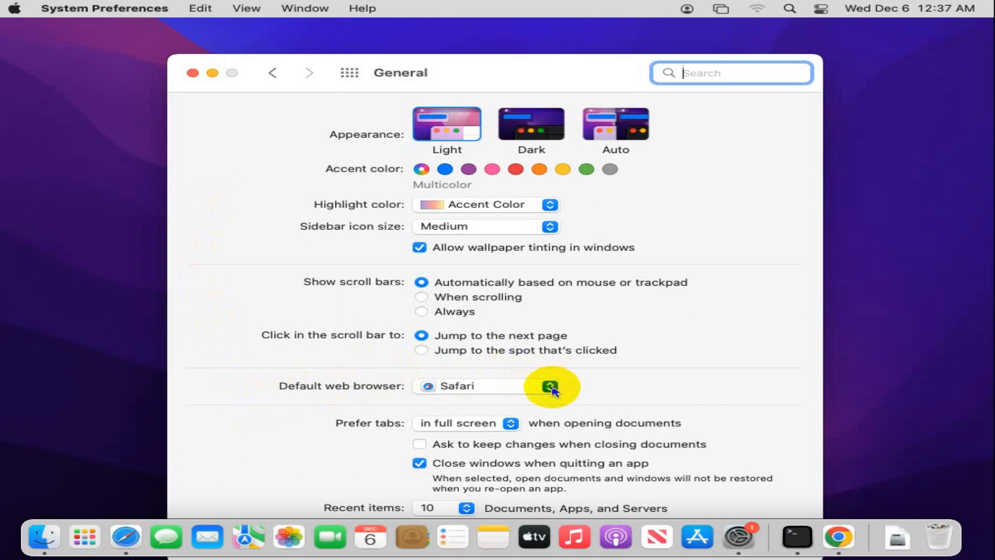
- Set the Default web browser to Google Chrome instead of Safari
{"action": "left_click", "coordinate": [551, 386]}
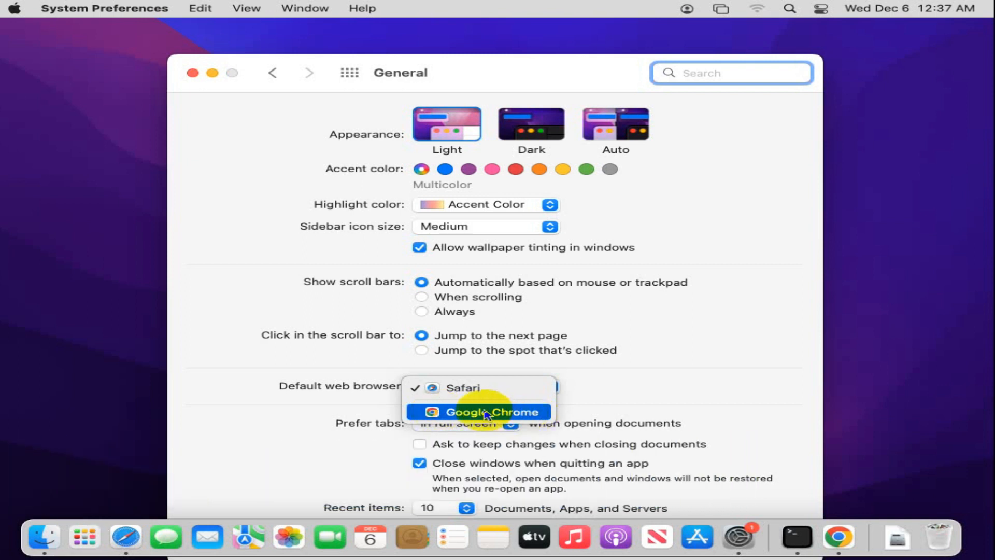
{"action": "left_click", "coordinate": [485, 412]}
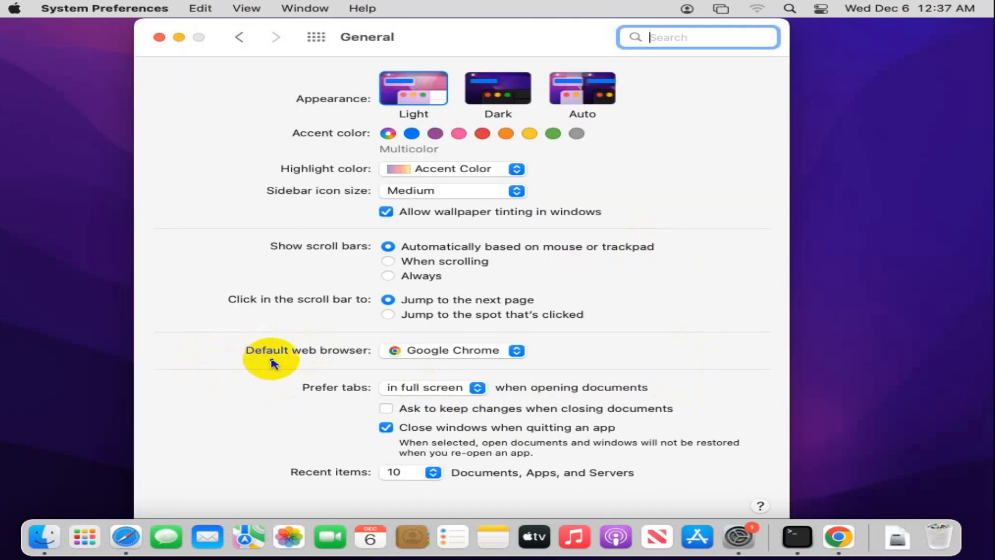
{"action": "mouse_move", "coordinate": [333, 359]}
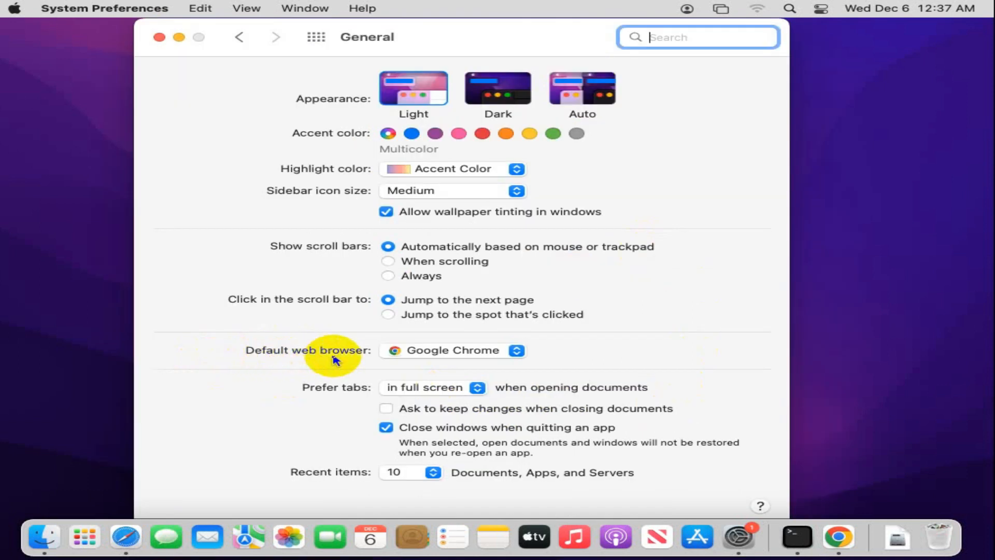
{"action": "mouse_move", "coordinate": [301, 367]}
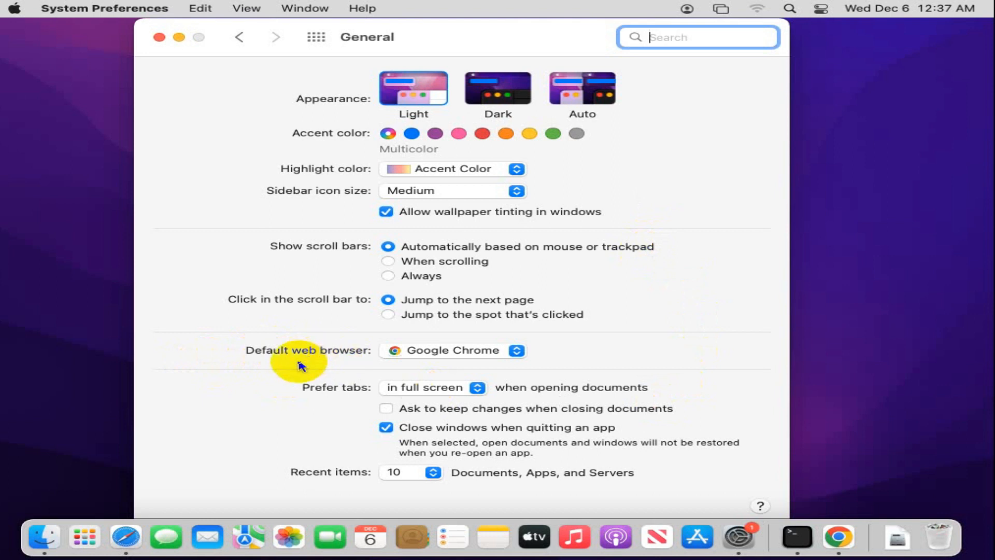